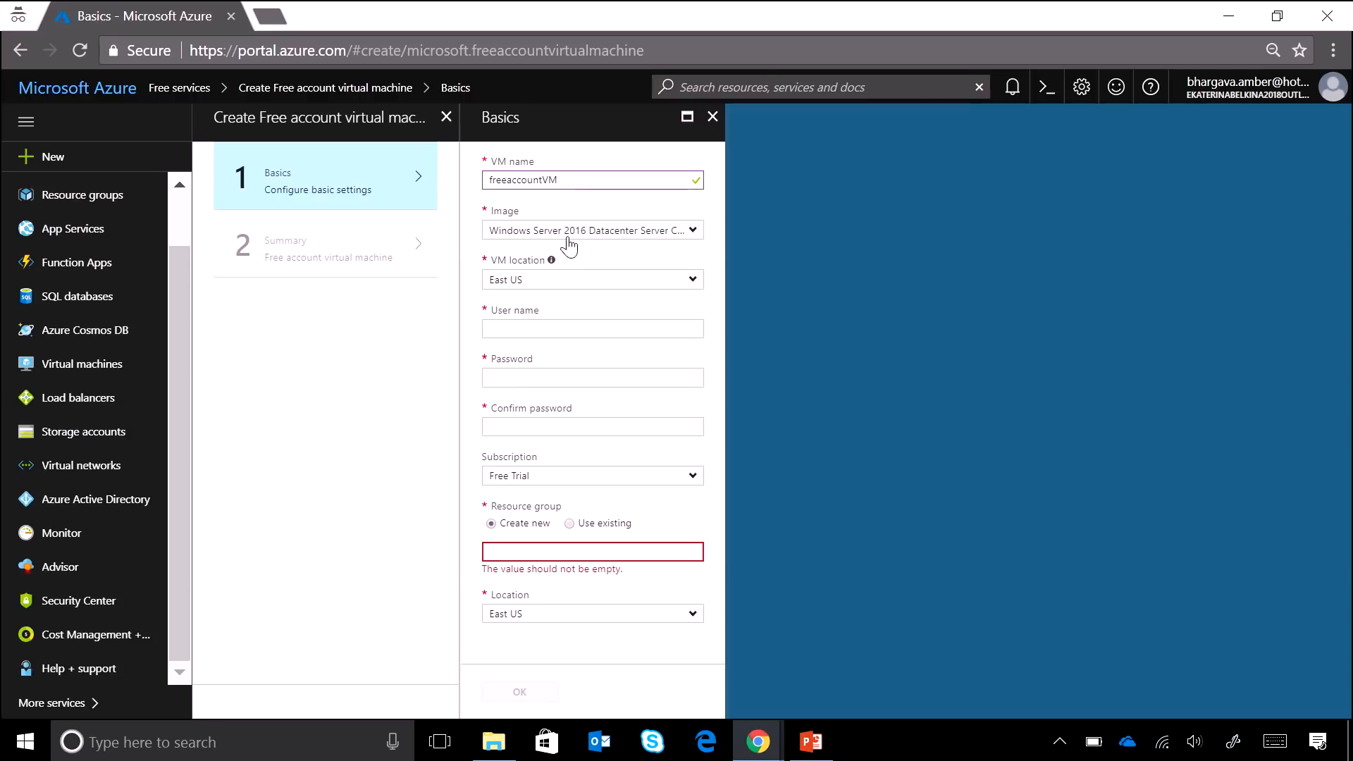
- Choose Windows Server 2016 Datacenter from the image list for freeaccountVM
{"action": "left_click", "coordinate": [592, 230]}
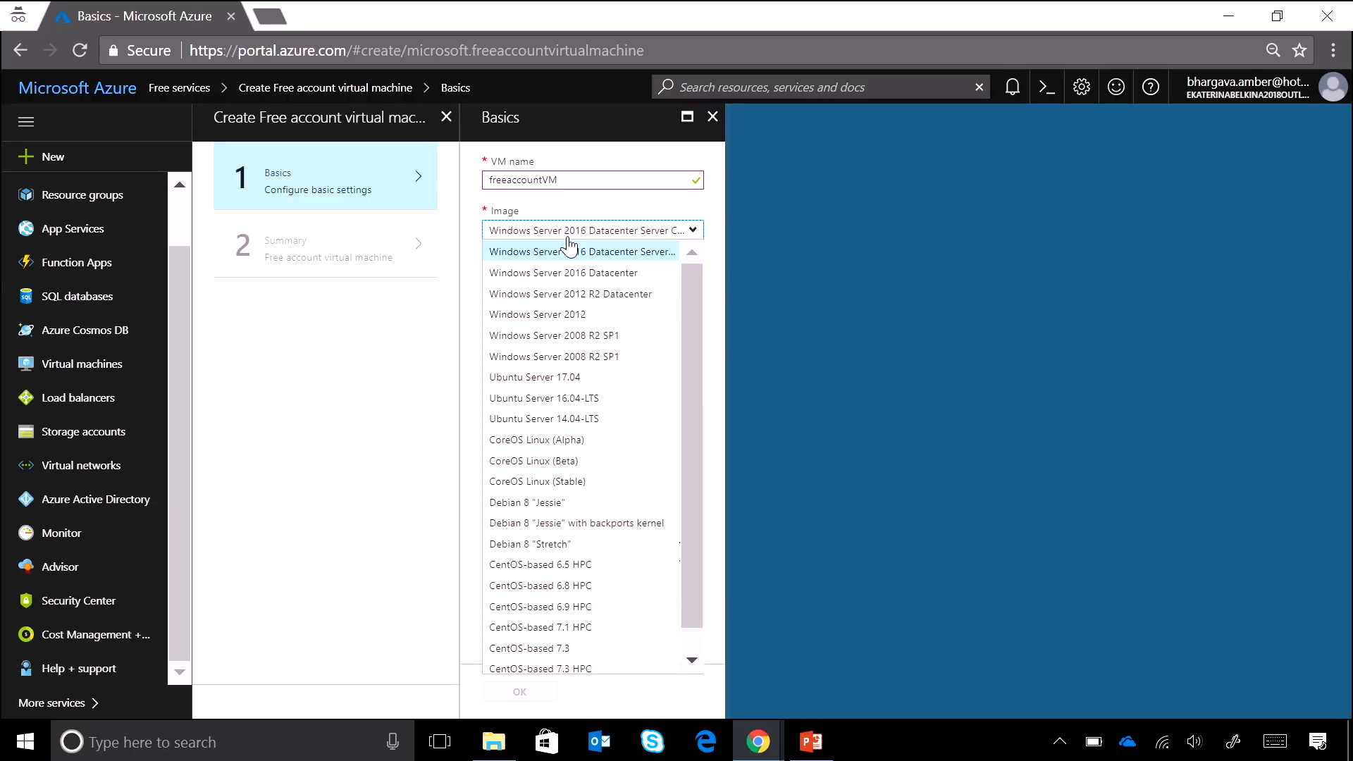
{"action": "mouse_move", "coordinate": [568, 291]}
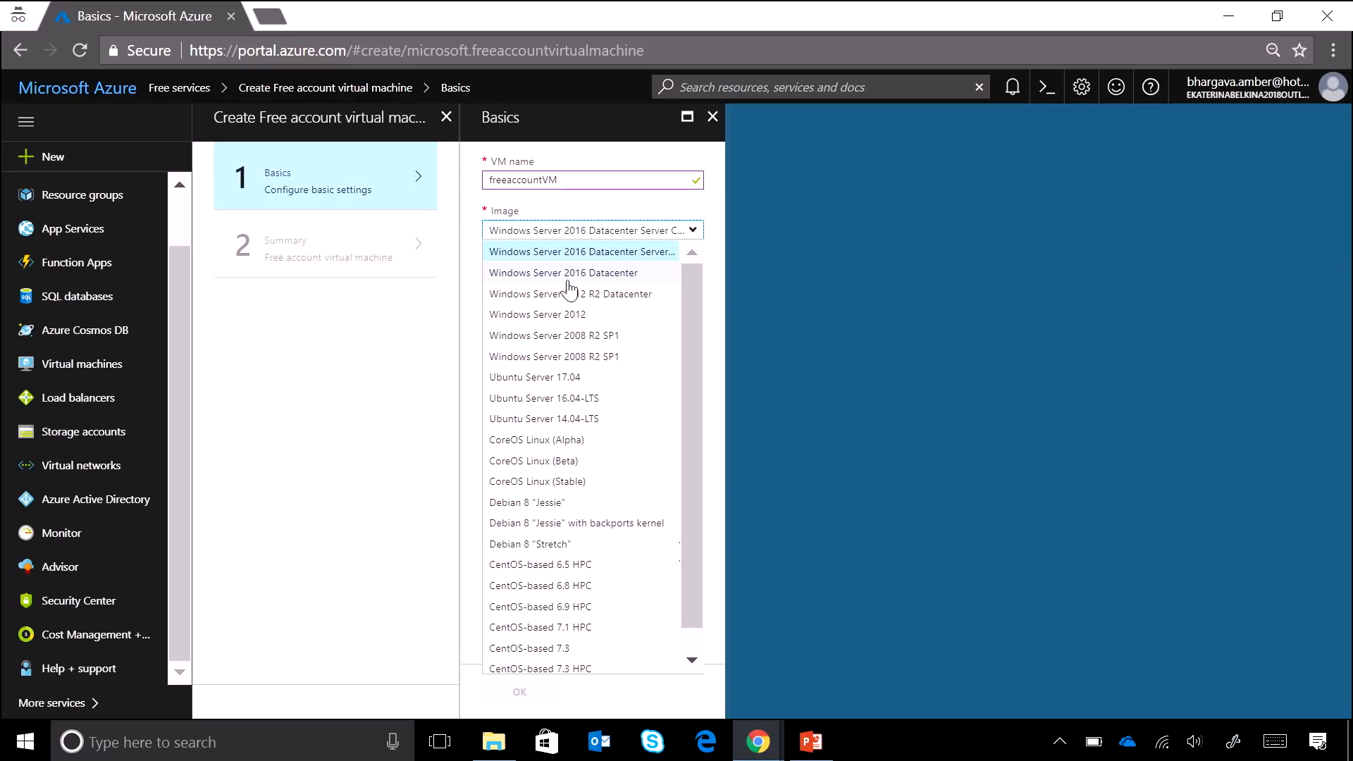
{"action": "left_click", "coordinate": [563, 272]}
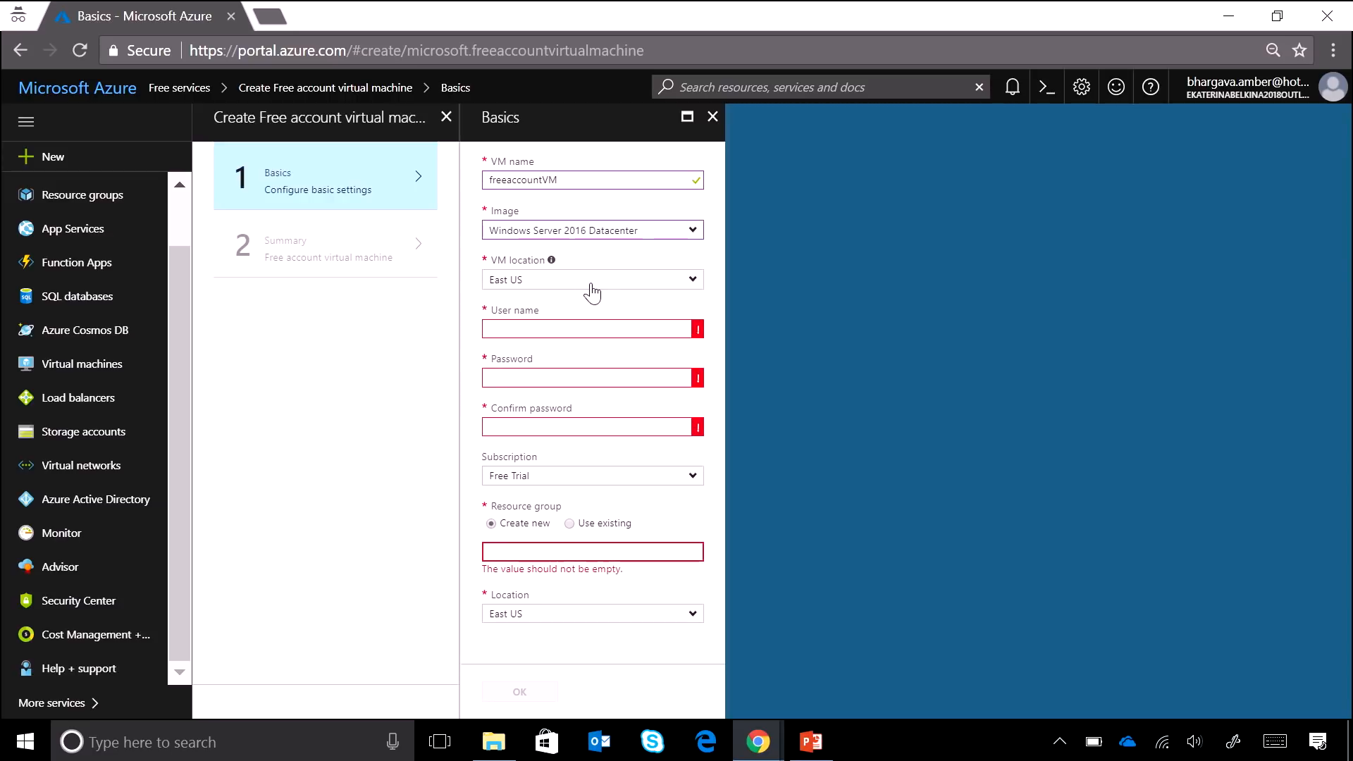
{"action": "mouse_move", "coordinate": [610, 308]}
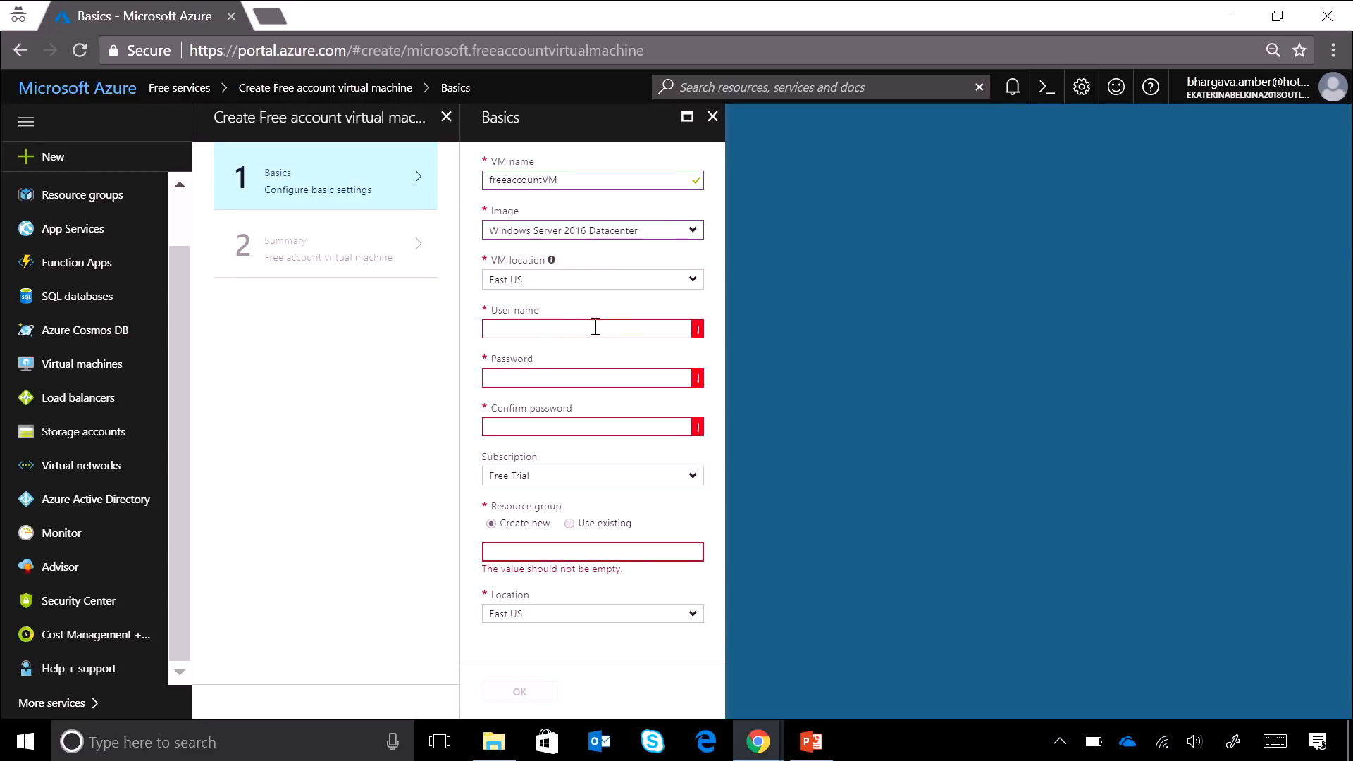
- Enter user name amberb with password, new resource group freeaccounrg, and accept the basics
{"action": "type", "text": "amberb"}
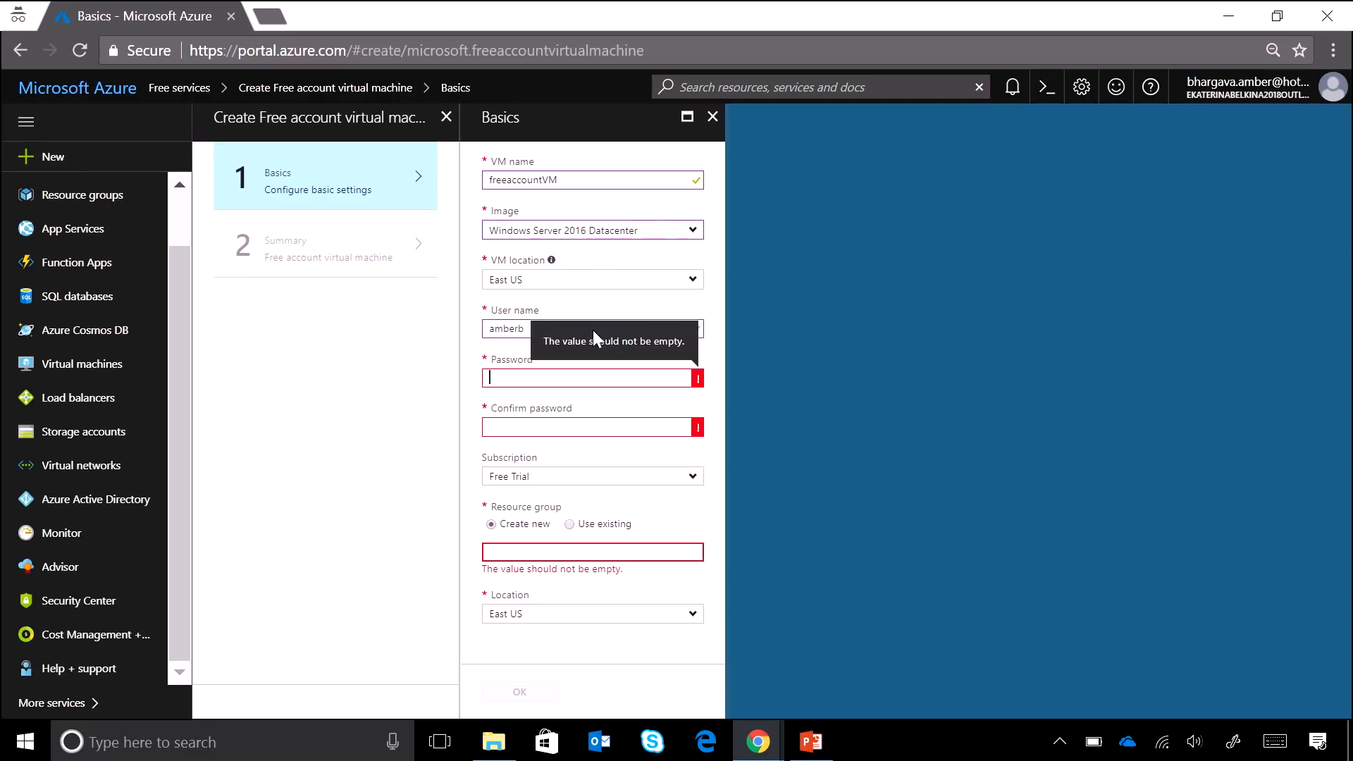
{"action": "type", "text": "password"}
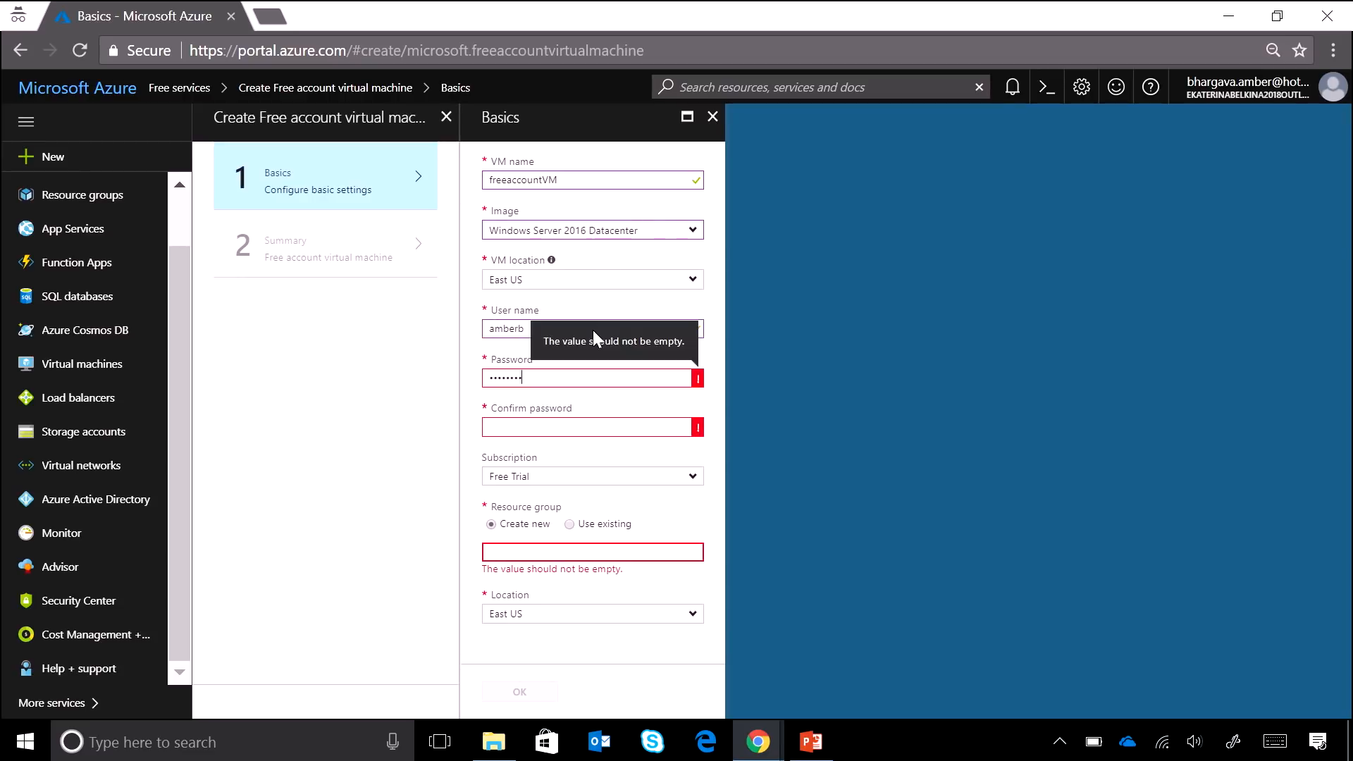
{"action": "type", "text": "••"}
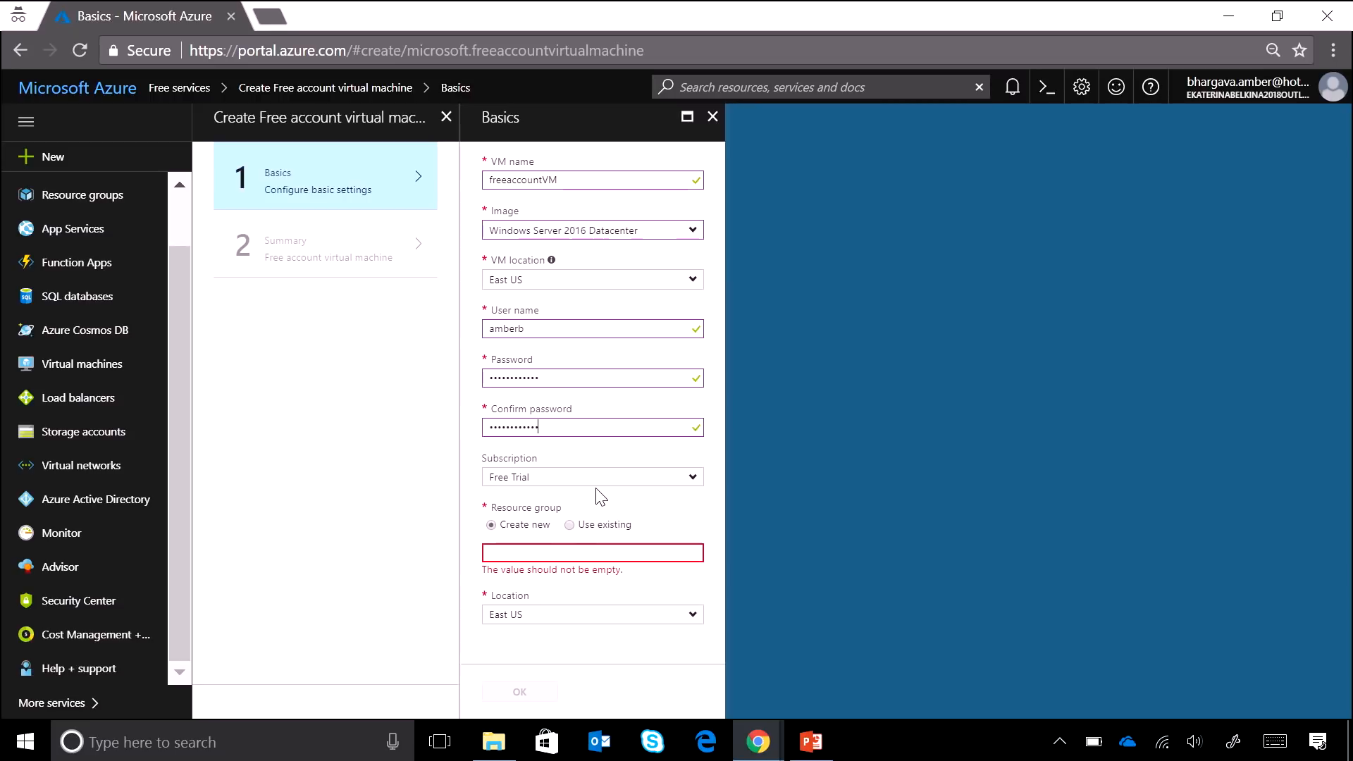
{"action": "mouse_move", "coordinate": [558, 575]}
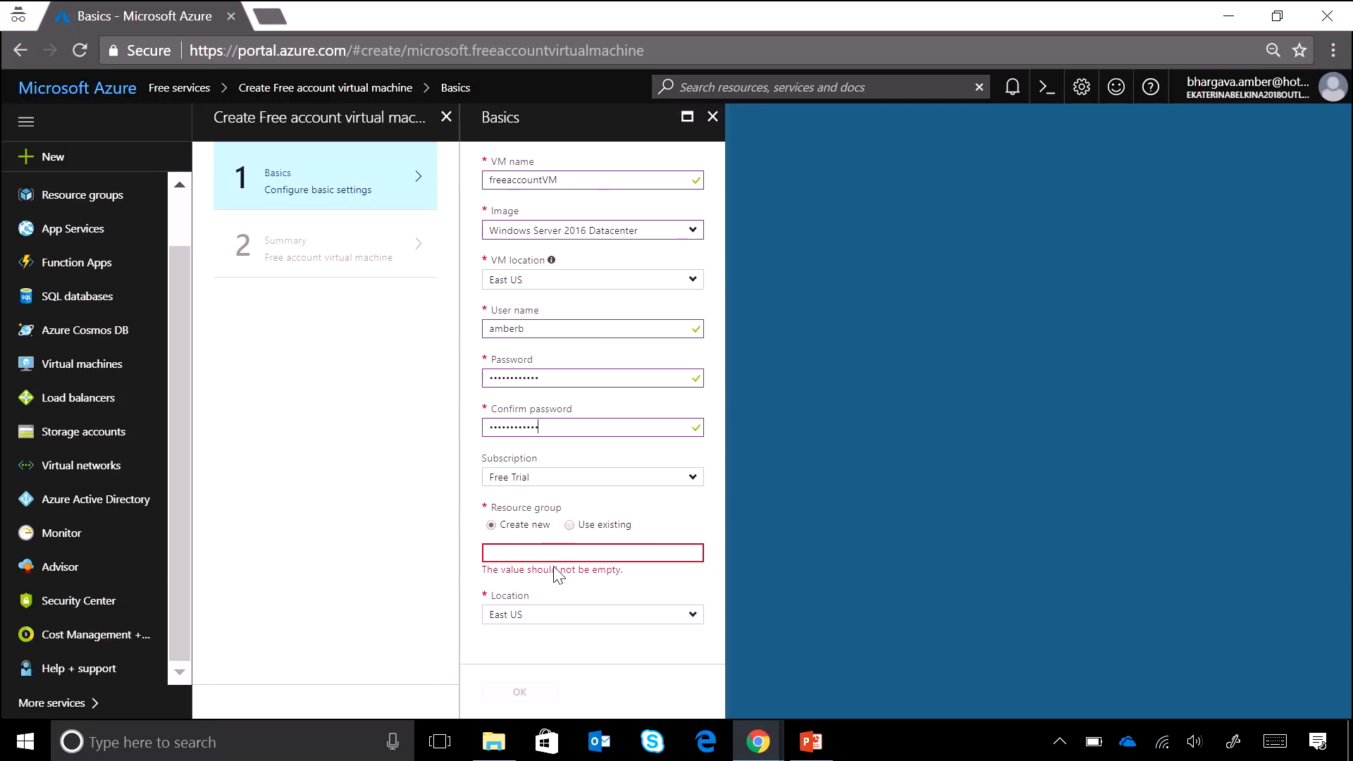
{"action": "type", "text": "freeaccounrg"}
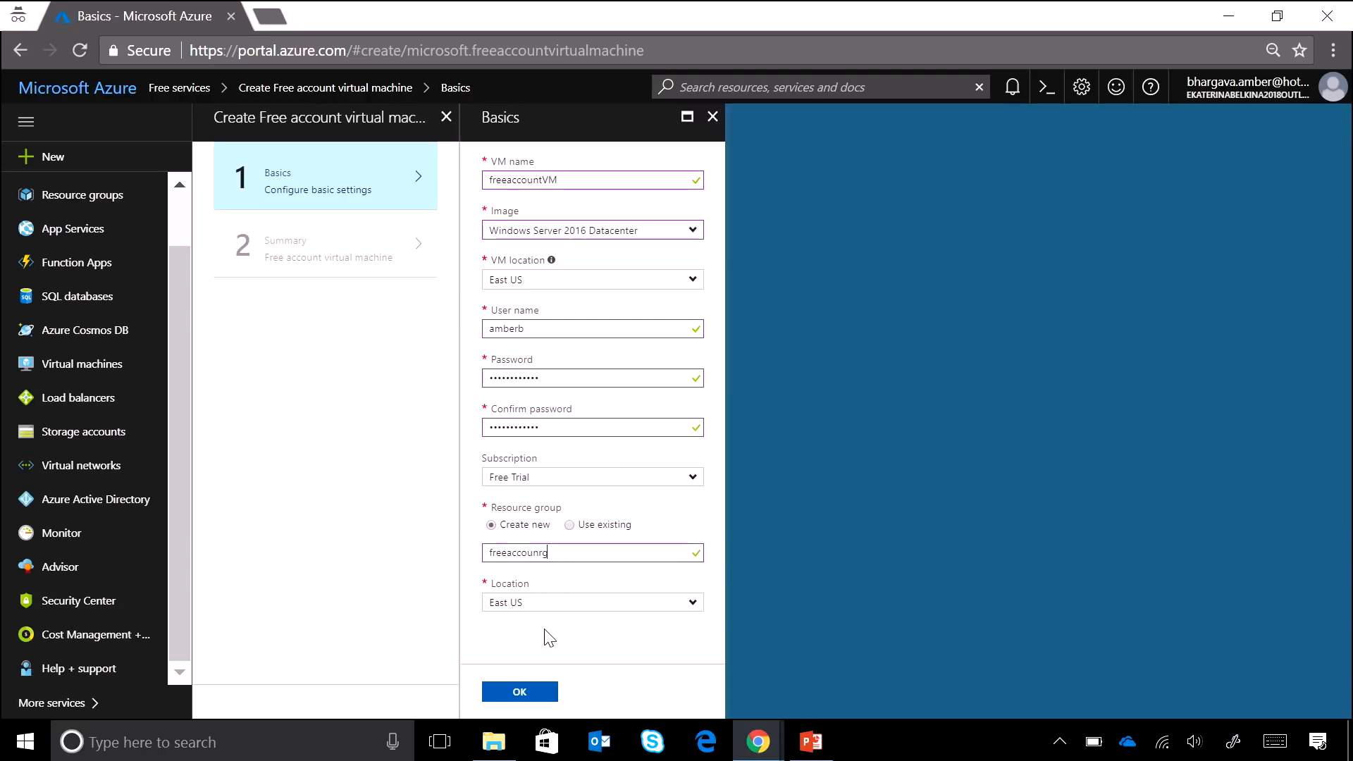
{"action": "left_click", "coordinate": [519, 690]}
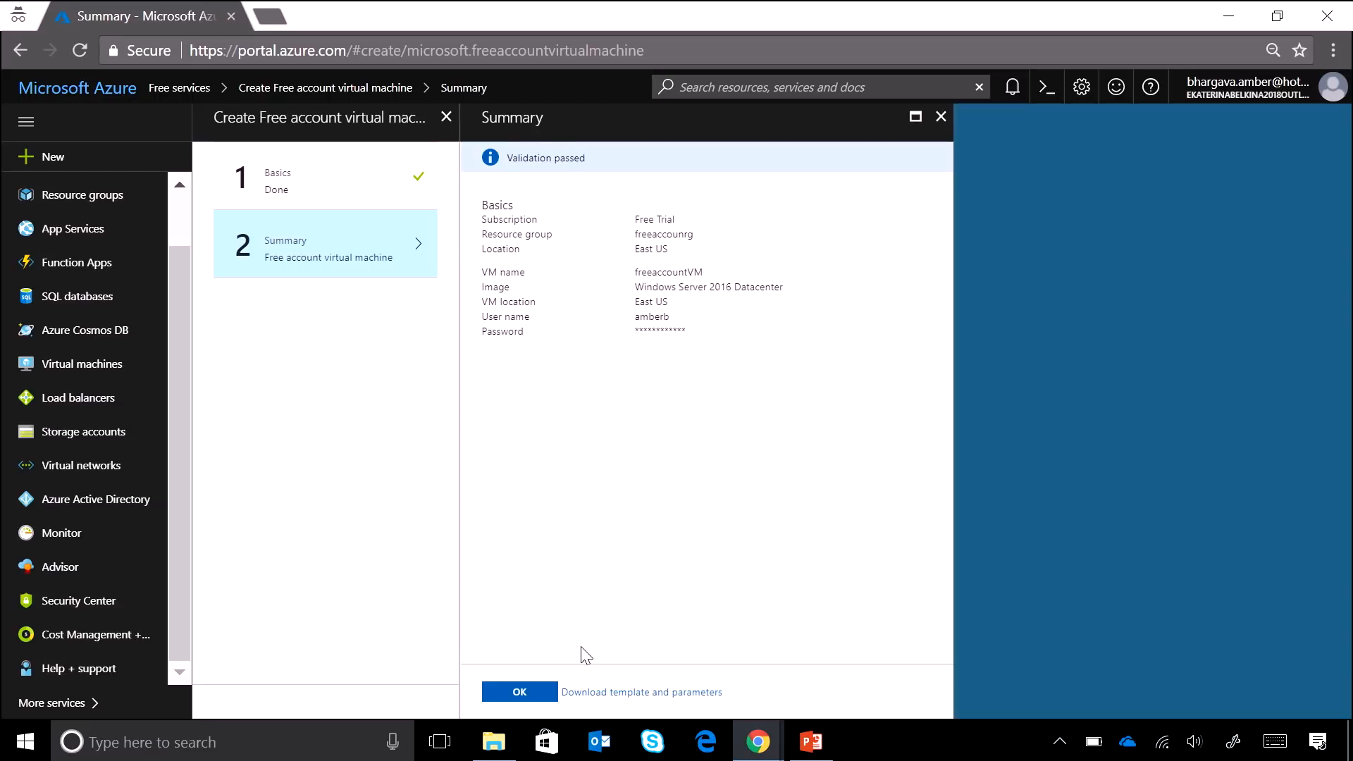
- Confirm the summary so freeaccountVM starts deploying on the dashboard
{"action": "left_click", "coordinate": [518, 691]}
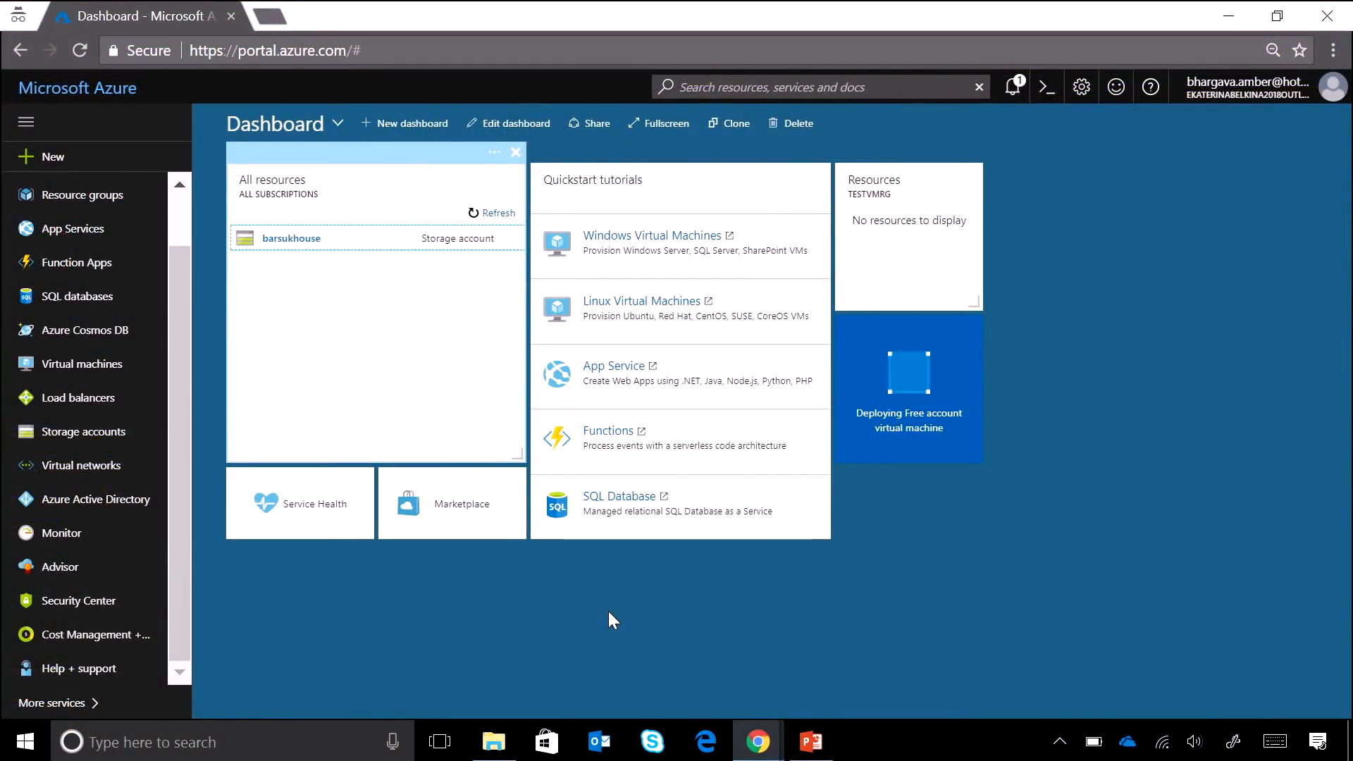
- Show the Free Trial subscription's overview with costs by resource via Cost Management + Billing
{"action": "left_click", "coordinate": [95, 634]}
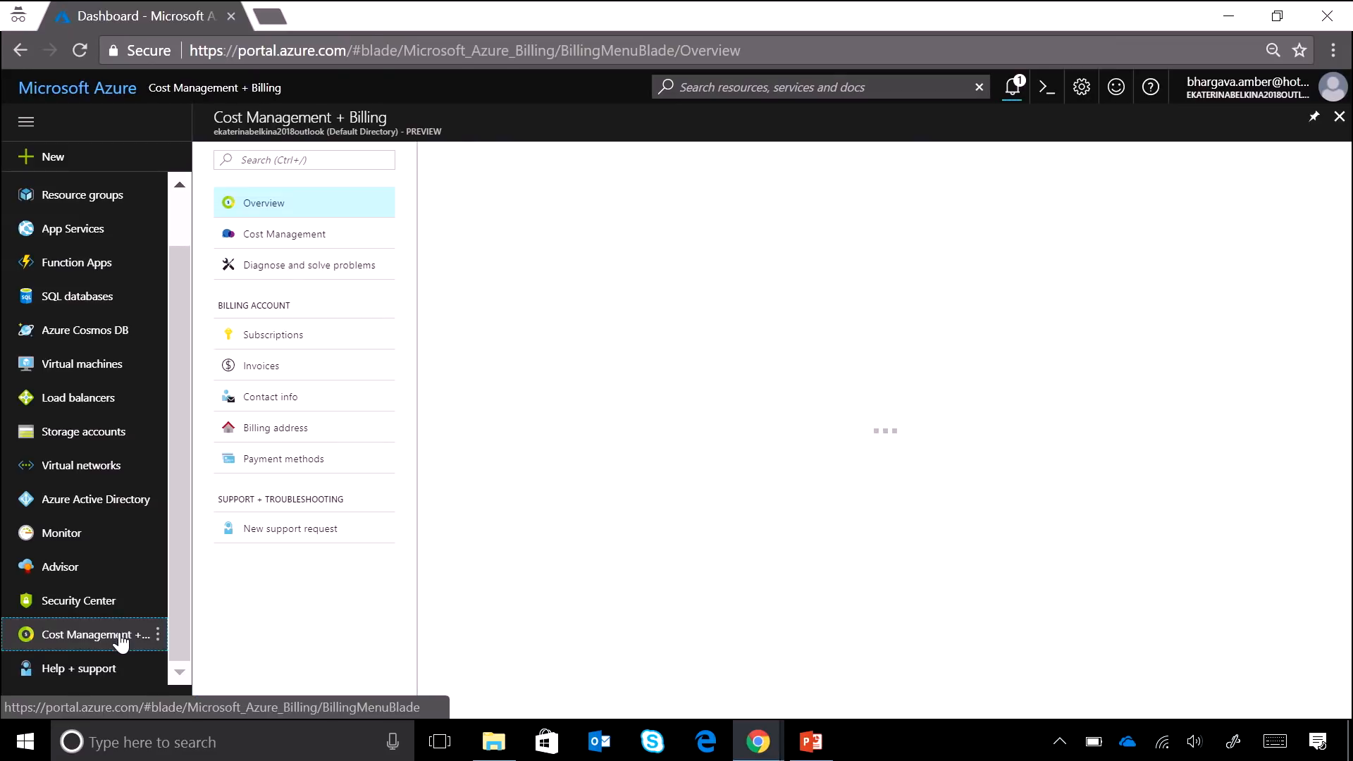
{"action": "left_click", "coordinate": [94, 634]}
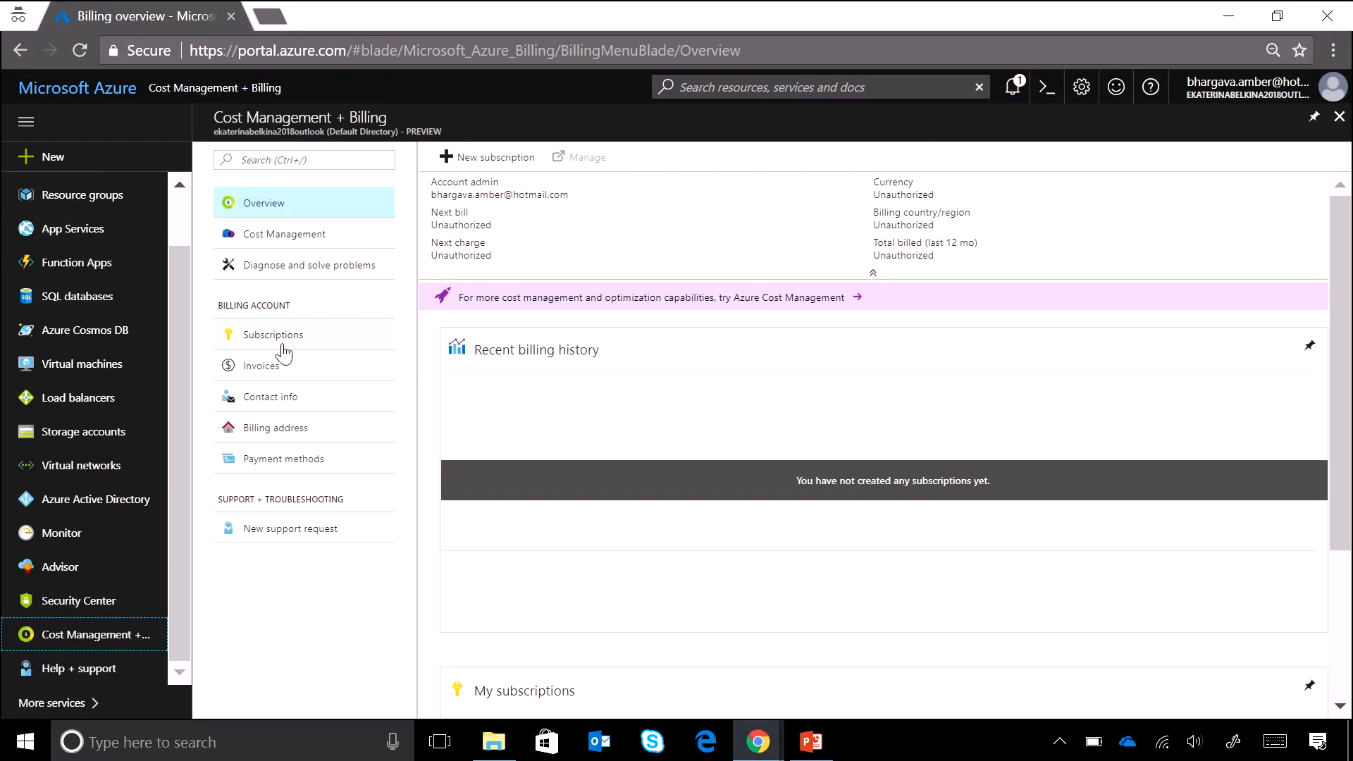
{"action": "left_click", "coordinate": [275, 335]}
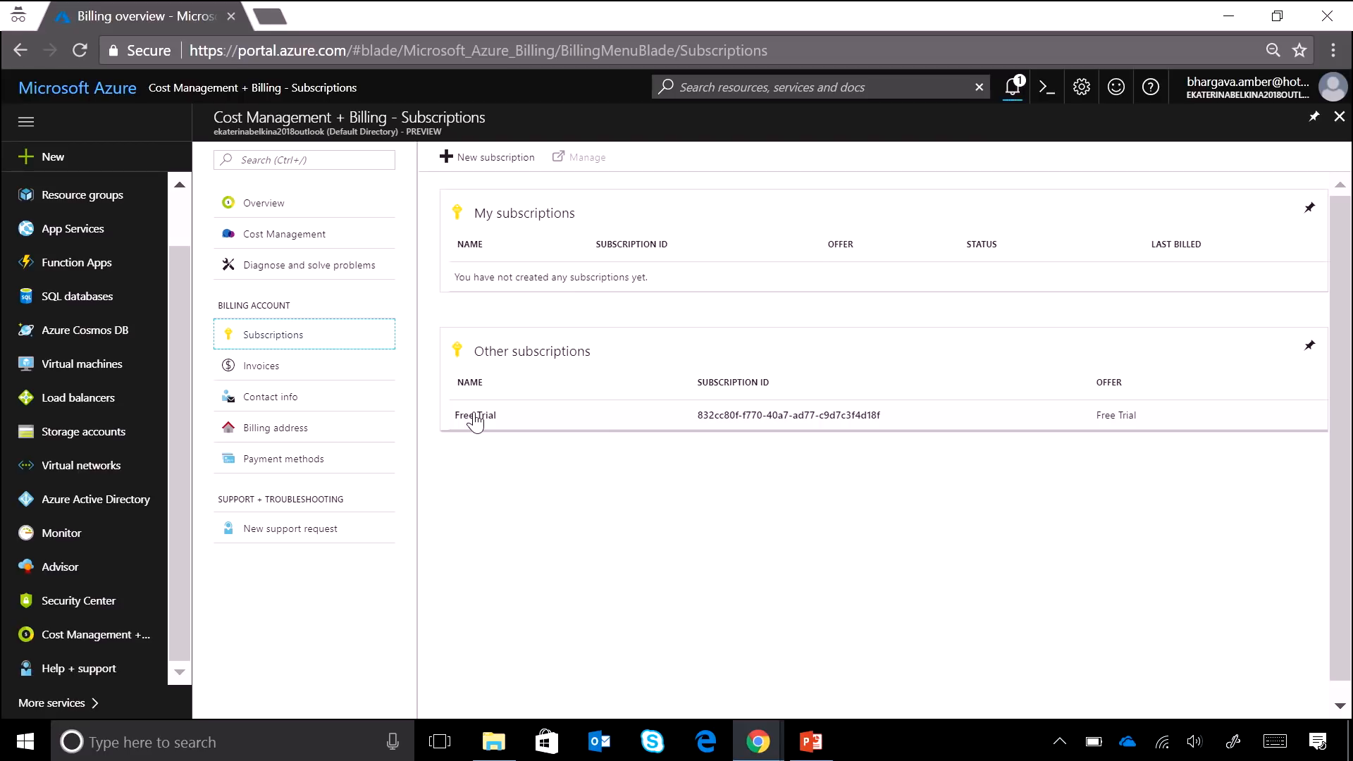
{"action": "left_click", "coordinate": [475, 415]}
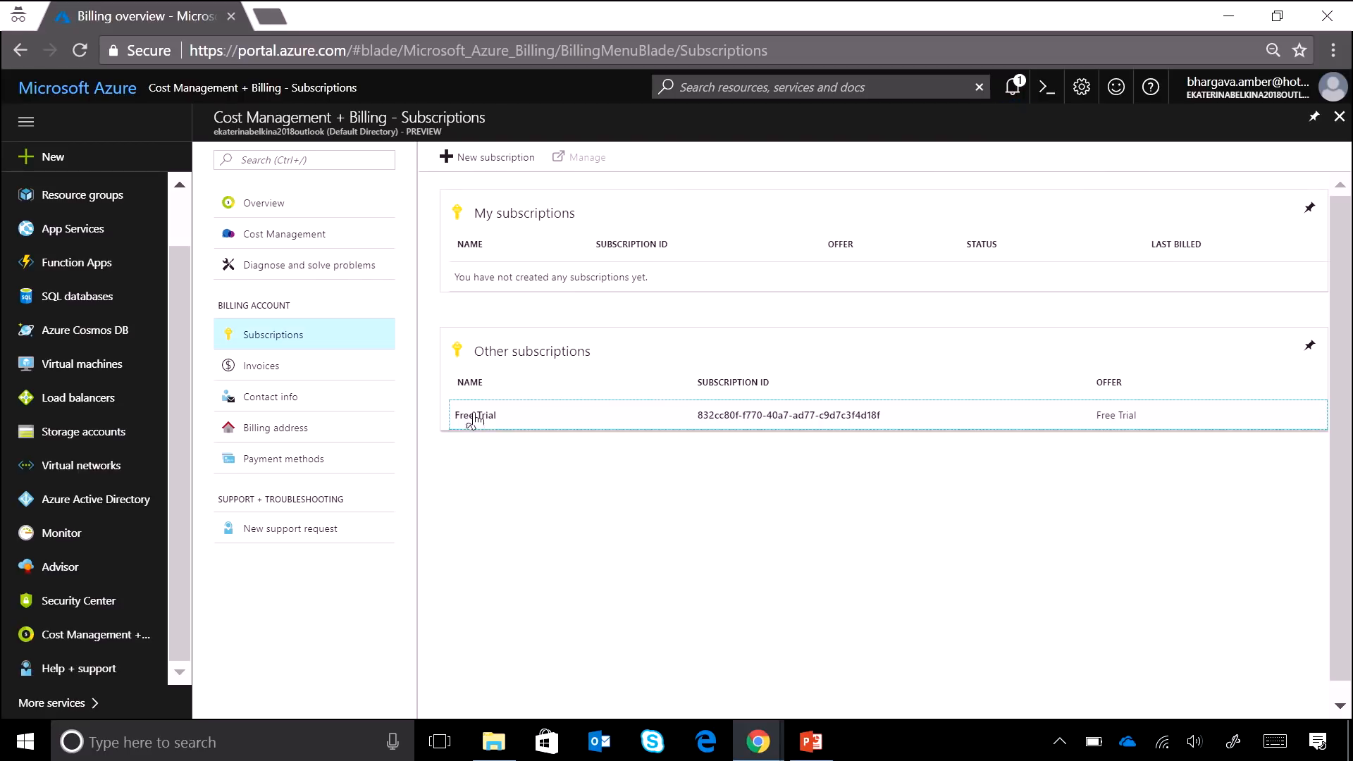
{"action": "left_click", "coordinate": [475, 414]}
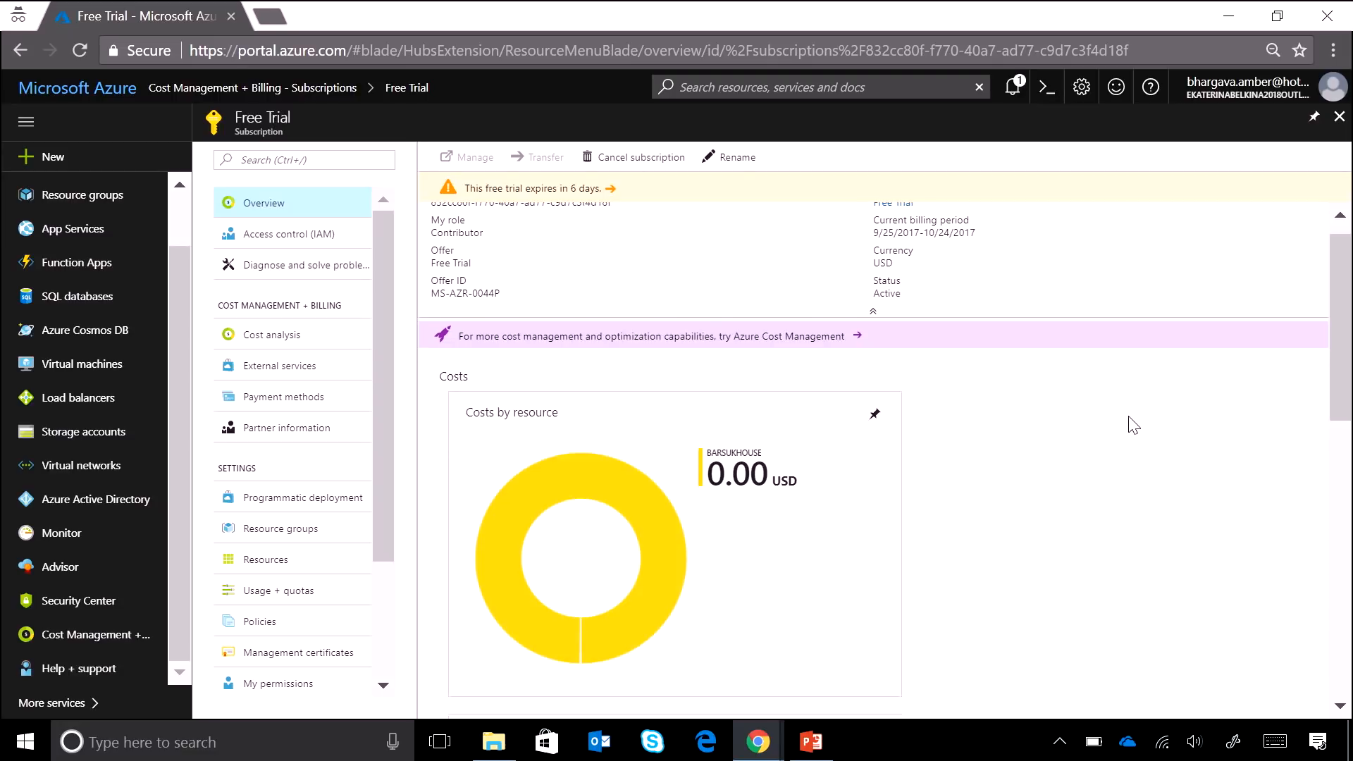
{"action": "scroll", "scroll_direction": "down", "scroll_amount": 3}
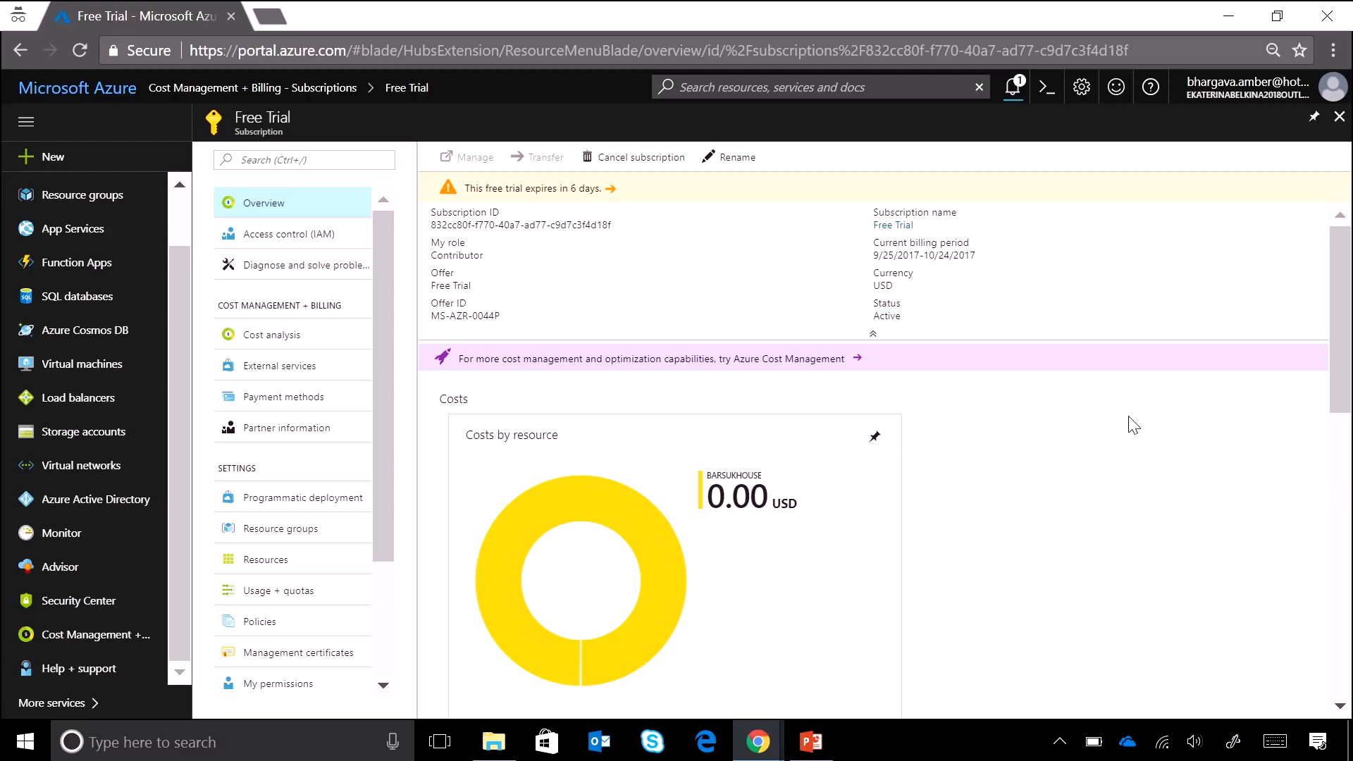
{"action": "scroll", "scroll_direction": "down", "scroll_amount": 3}
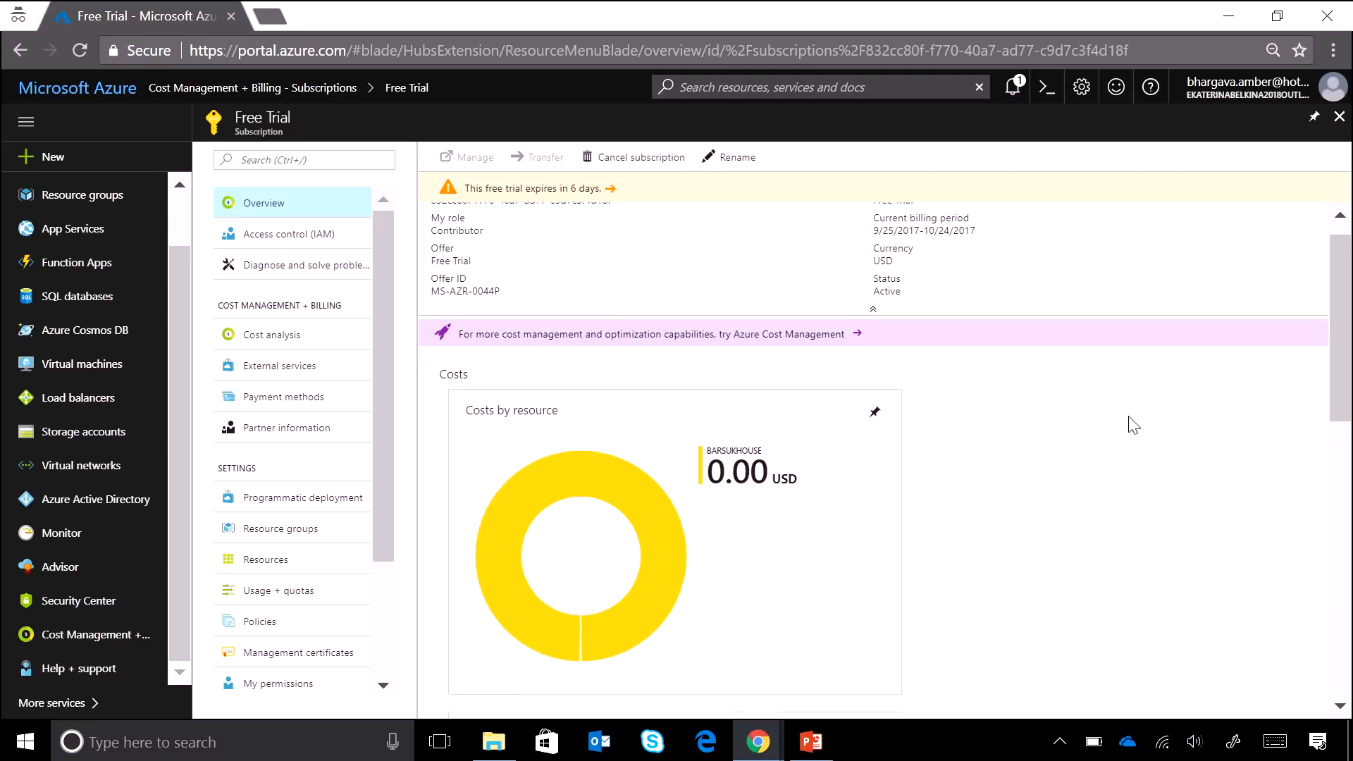
{"action": "scroll", "scroll_direction": "down", "scroll_amount": 3}
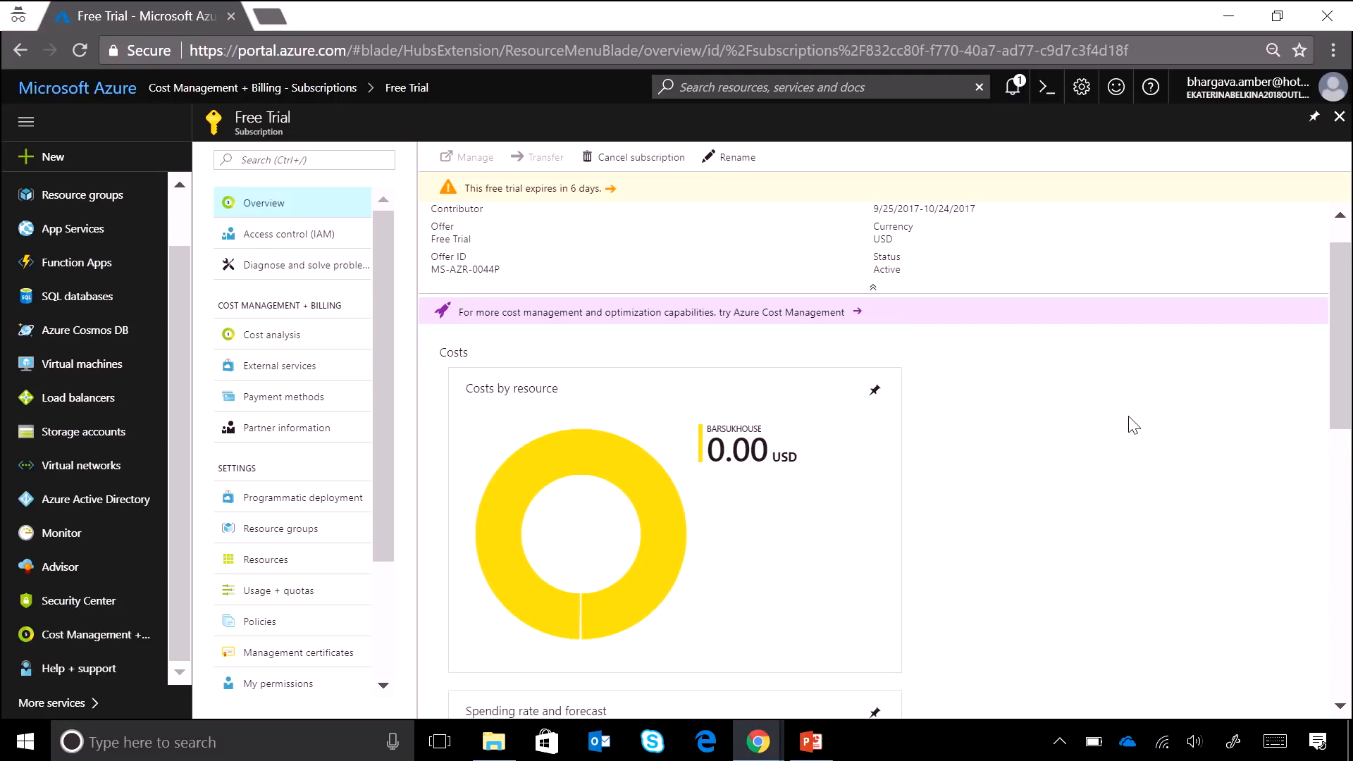